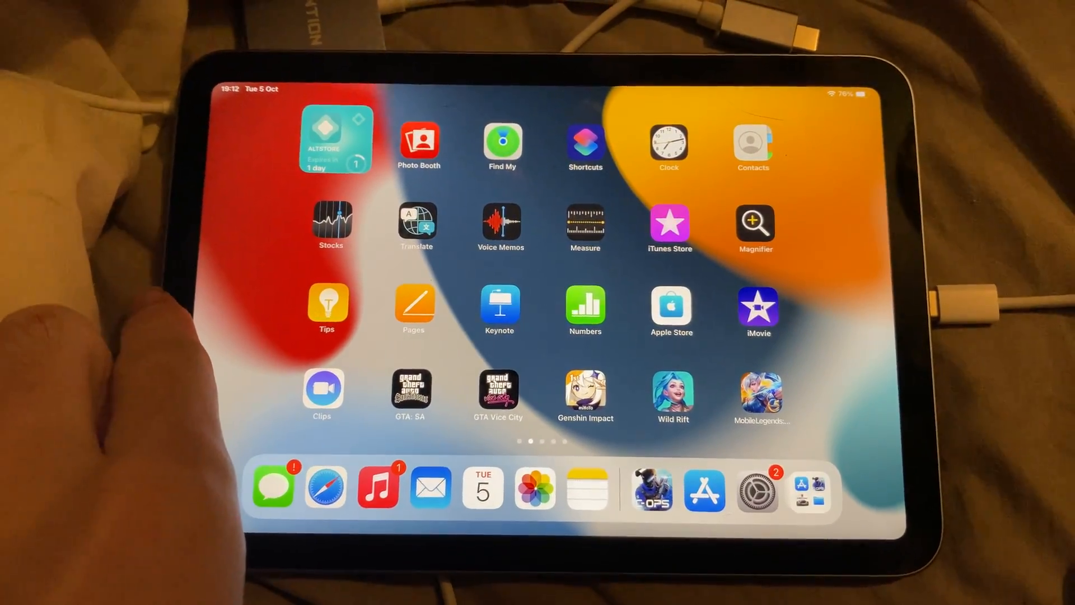
# Go into the iPad's Settings app and select the Battery section from the sidebar
pyautogui.click(758, 487)
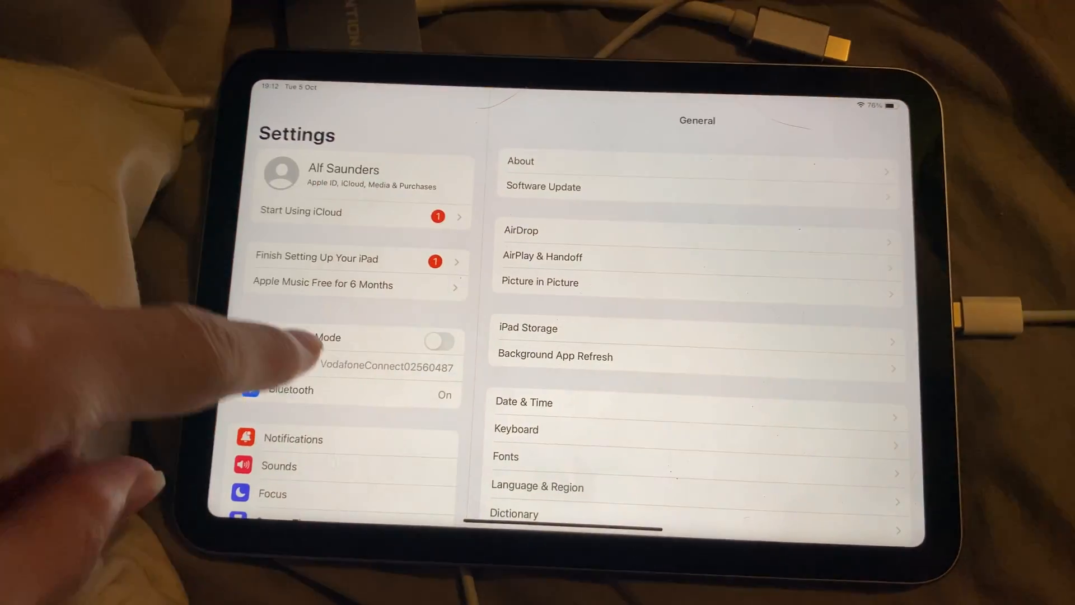
pyautogui.scroll(-3)
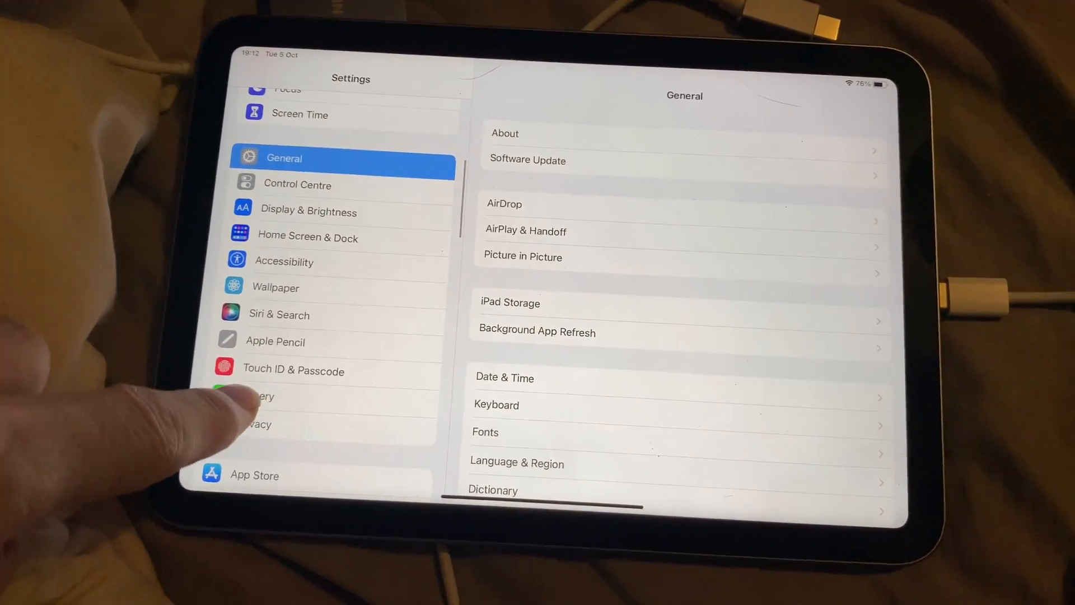
pyautogui.click(260, 396)
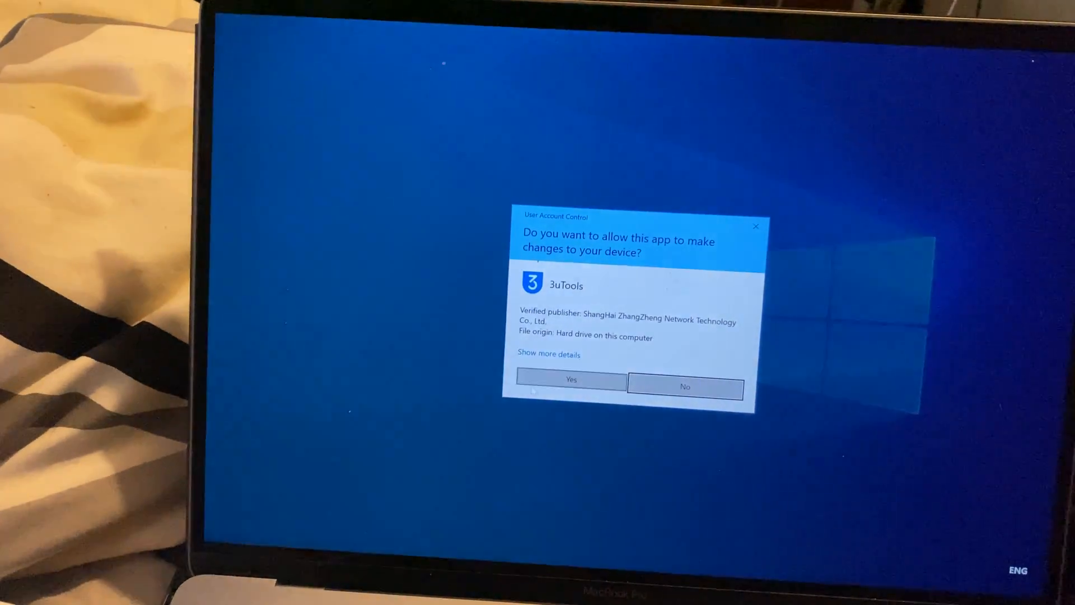
# Answer Yes to the User Account Control prompt so 3uTools can start
pyautogui.click(570, 381)
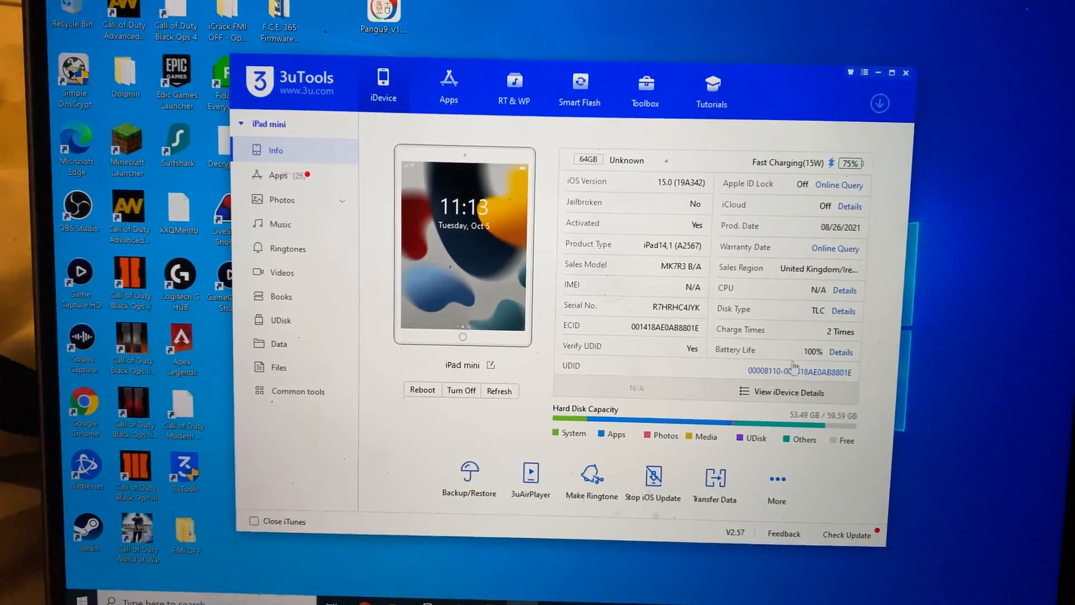
# Show the iPad mini's Battery Details report with charge times, capacity and battery life
pyautogui.click(840, 351)
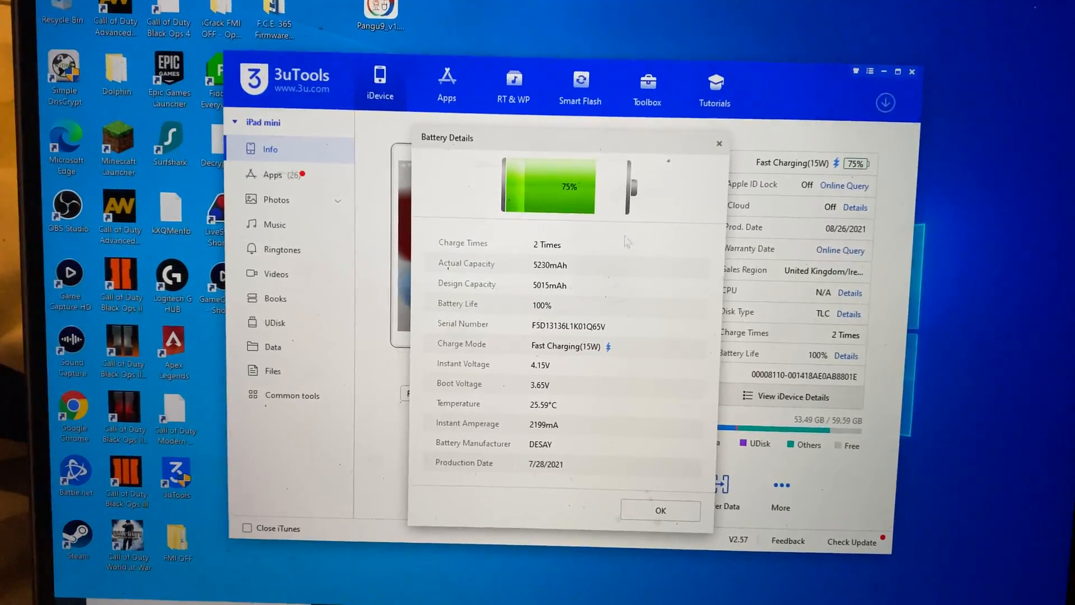